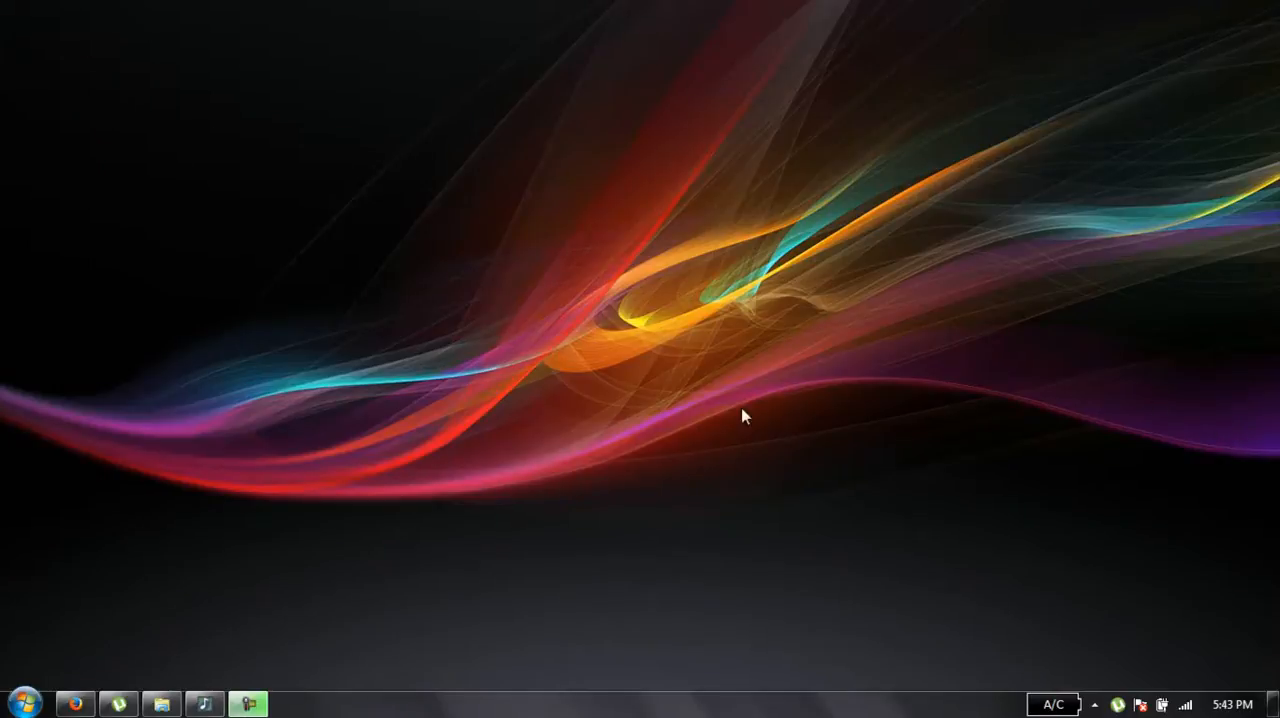
# Search the Start menu for "event viewer" and launch Event Viewer.
pyautogui.click(20, 704)
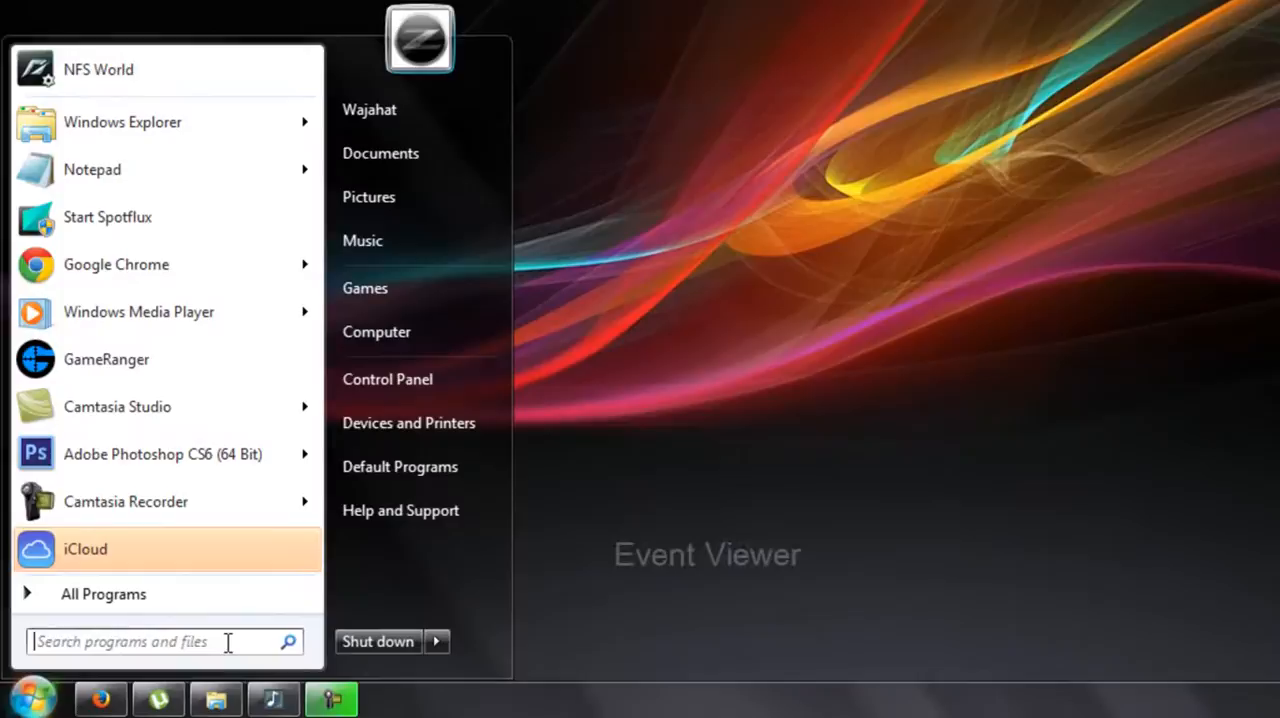
pyautogui.write('event')
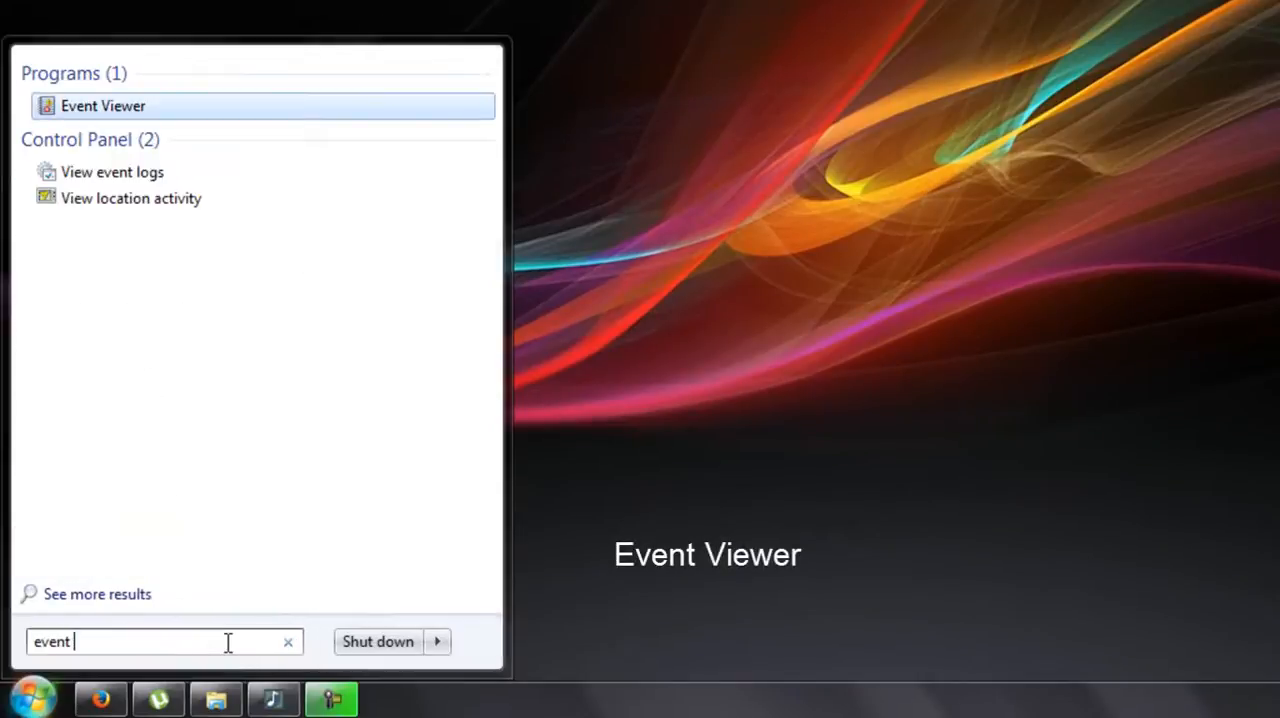
pyautogui.write('vie')
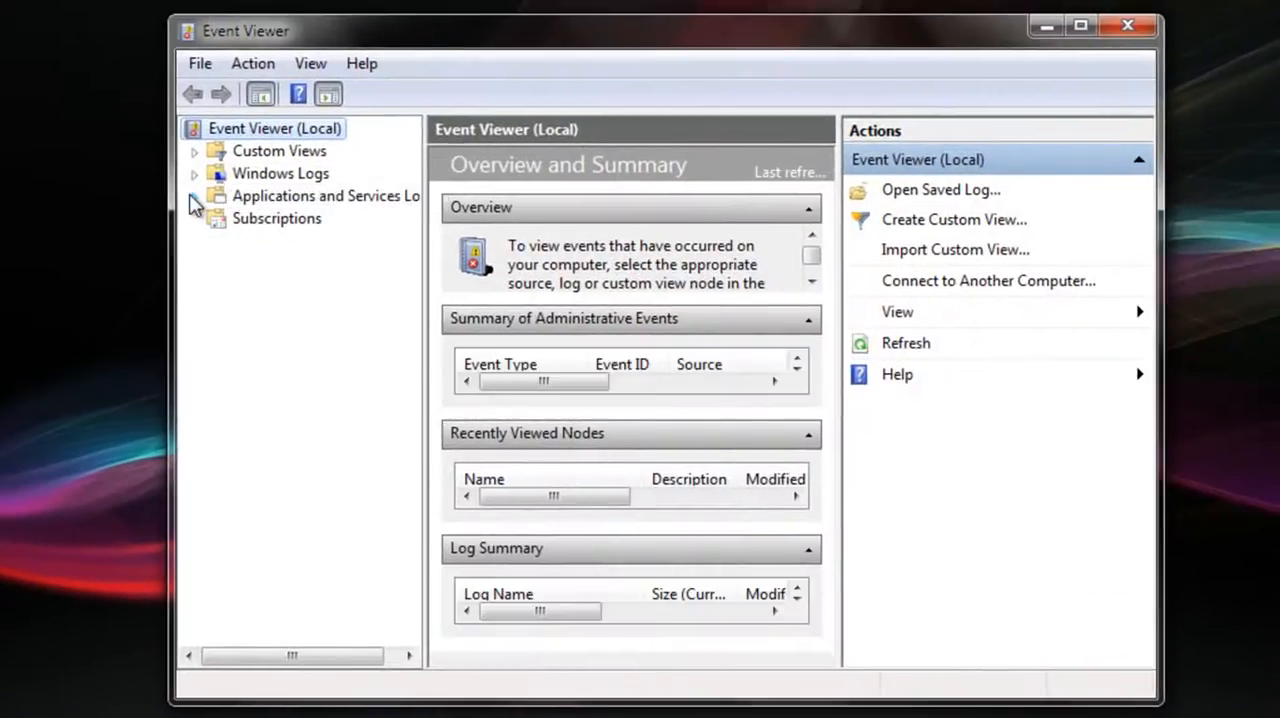
pyautogui.moveTo(324, 210)
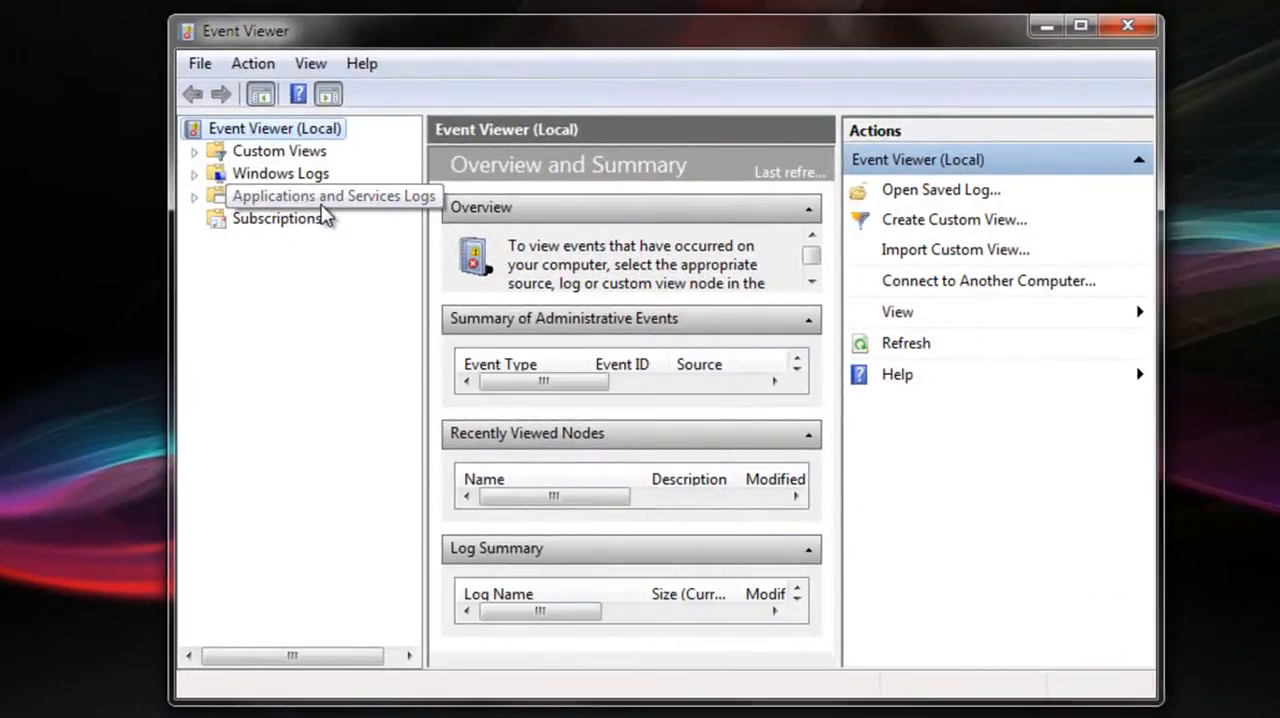
# Expand Applications and Services Logs > Microsoft > Windows and select Diagnostics-Performance.
pyautogui.click(332, 196)
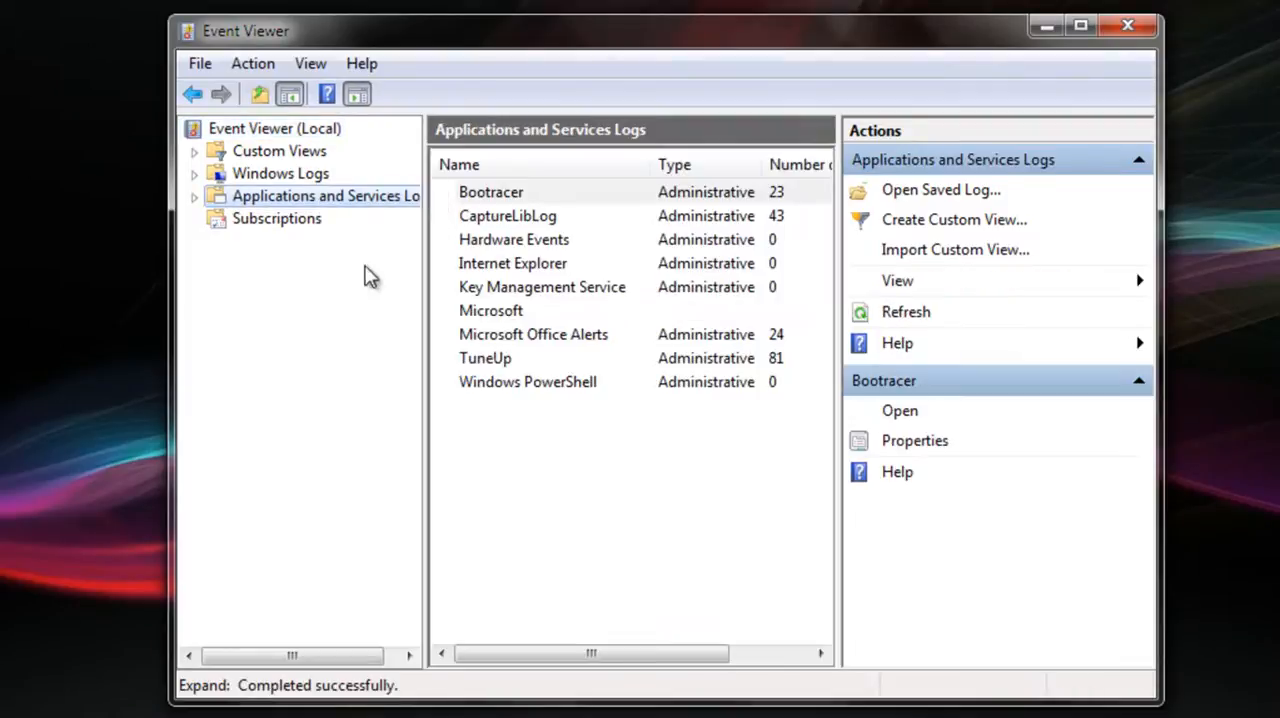
pyautogui.click(490, 310)
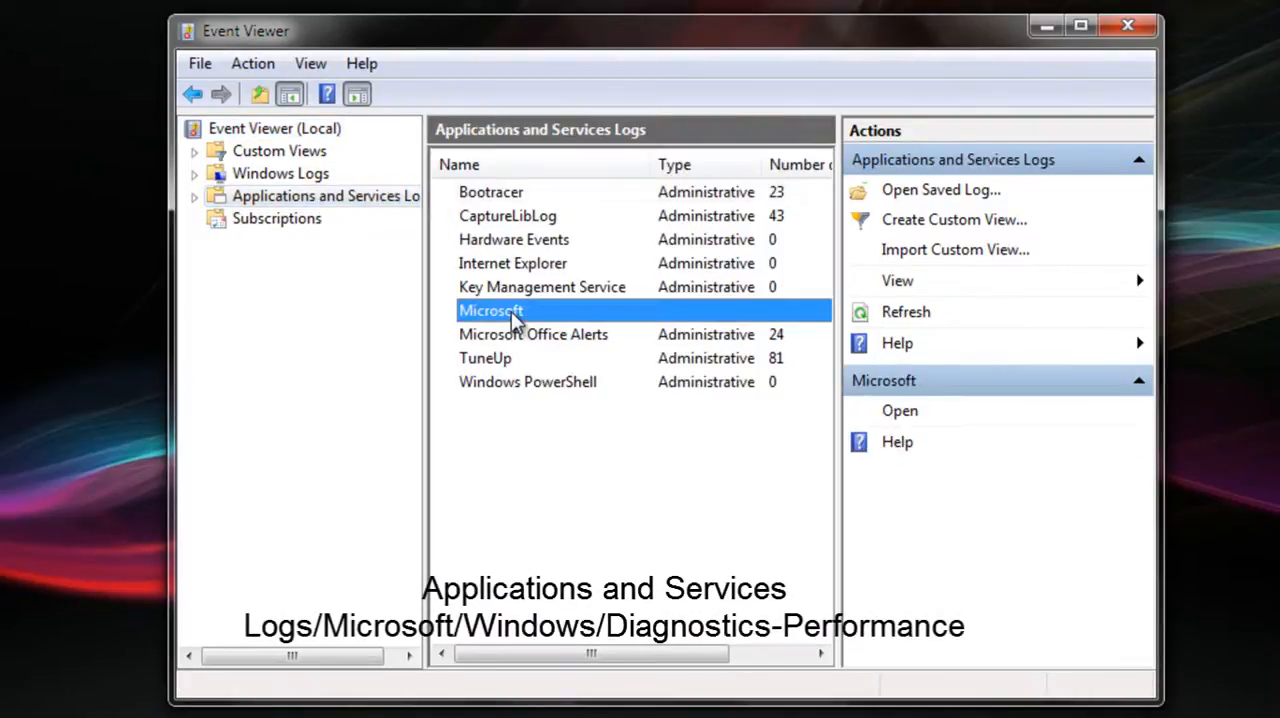
pyautogui.doubleClick(492, 310)
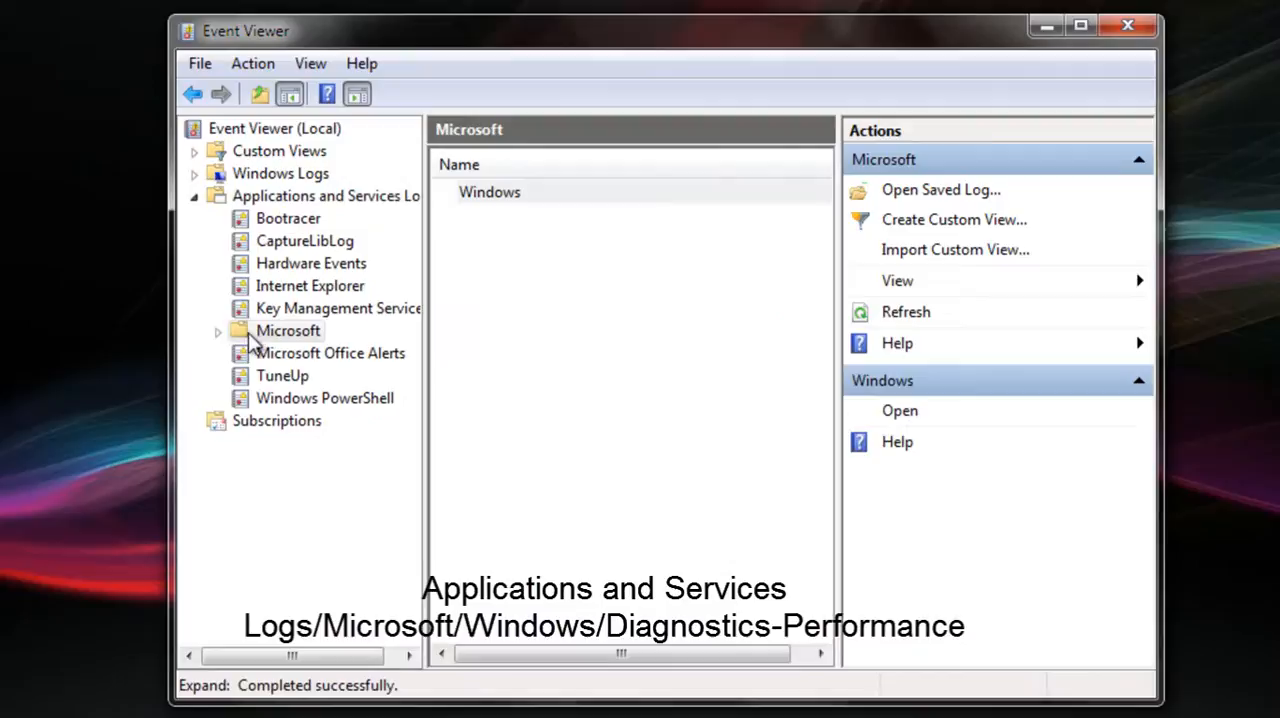
pyautogui.click(218, 330)
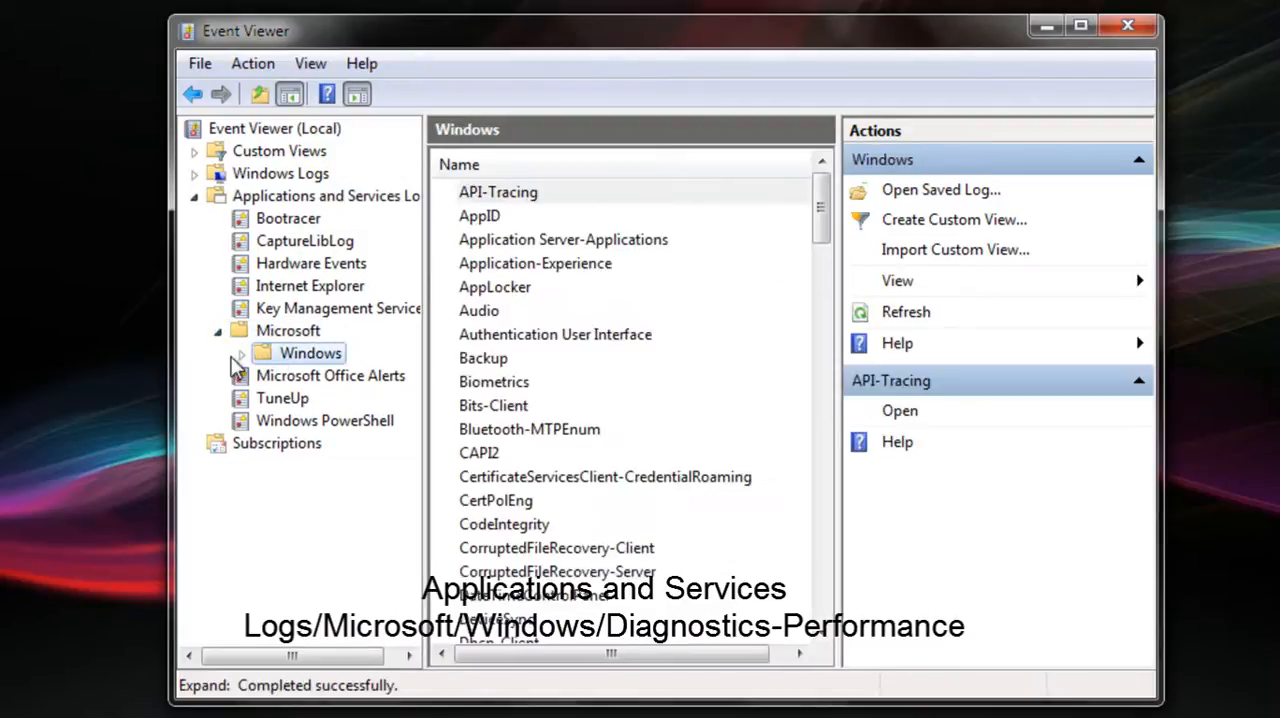
pyautogui.click(242, 352)
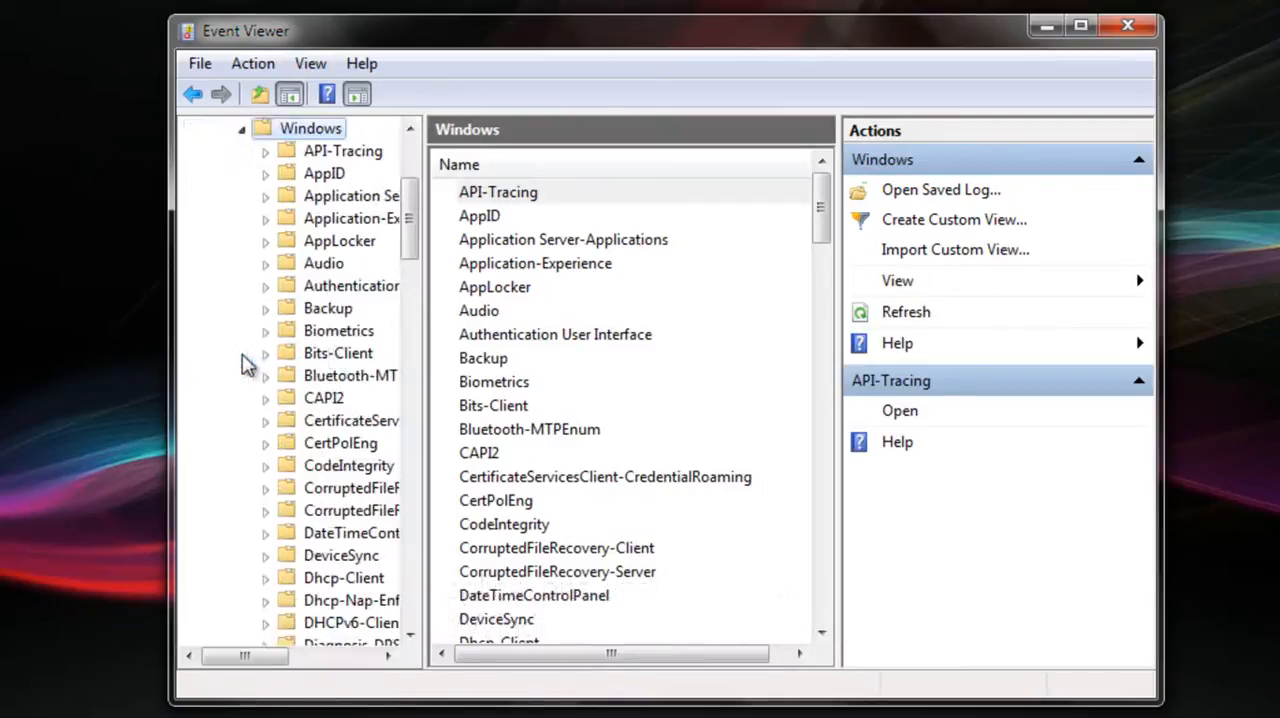
pyautogui.scroll(-3)
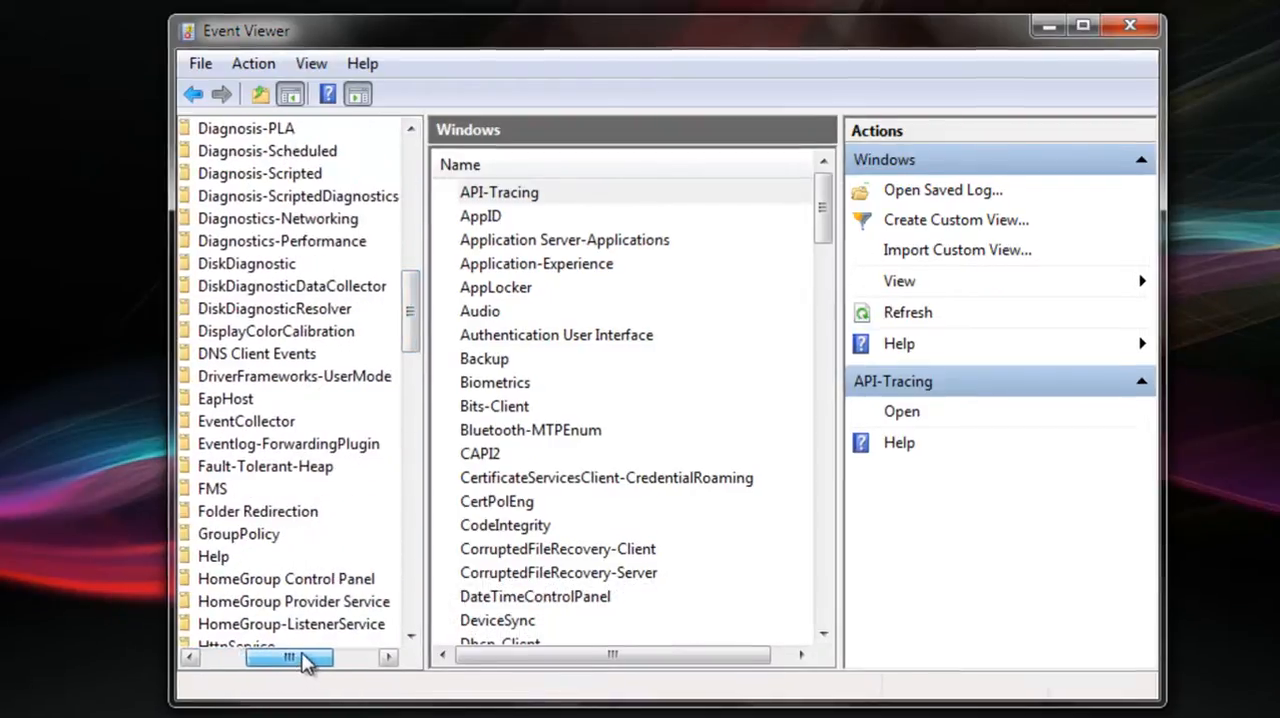
pyautogui.click(282, 240)
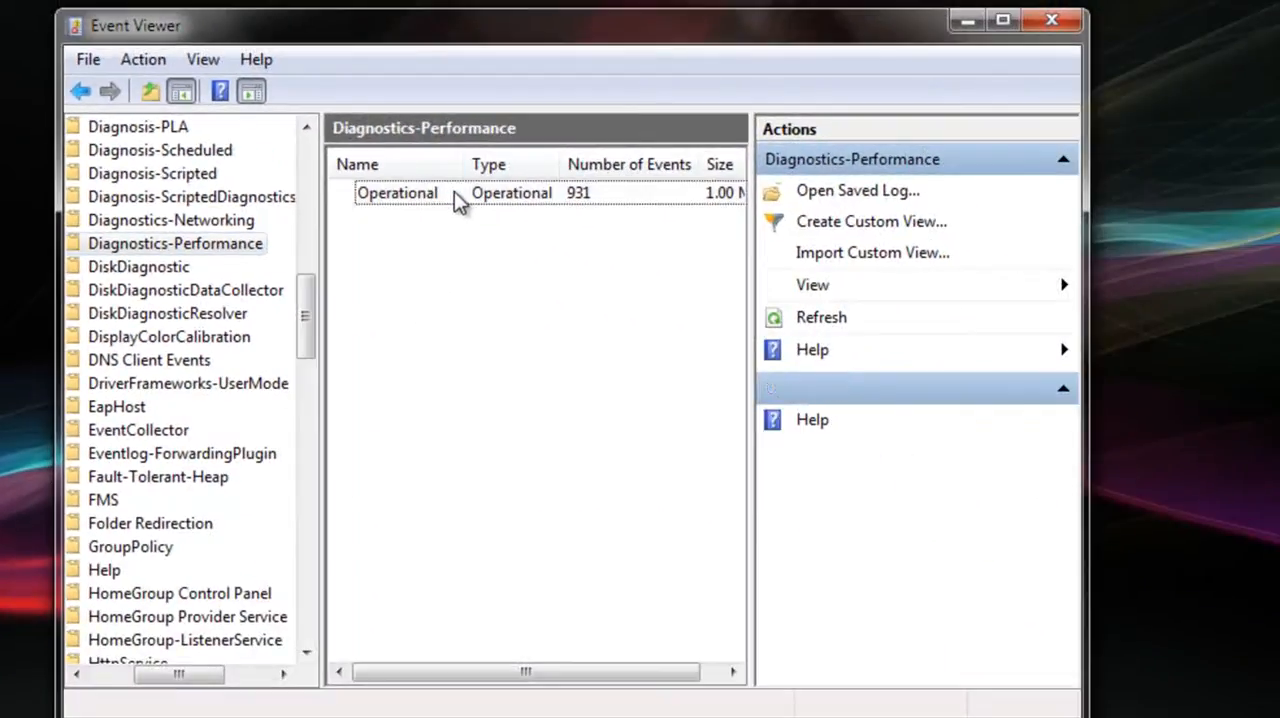
# Filter the Operational log to show only Event ID 100 entries.
pyautogui.doubleClick(396, 192)
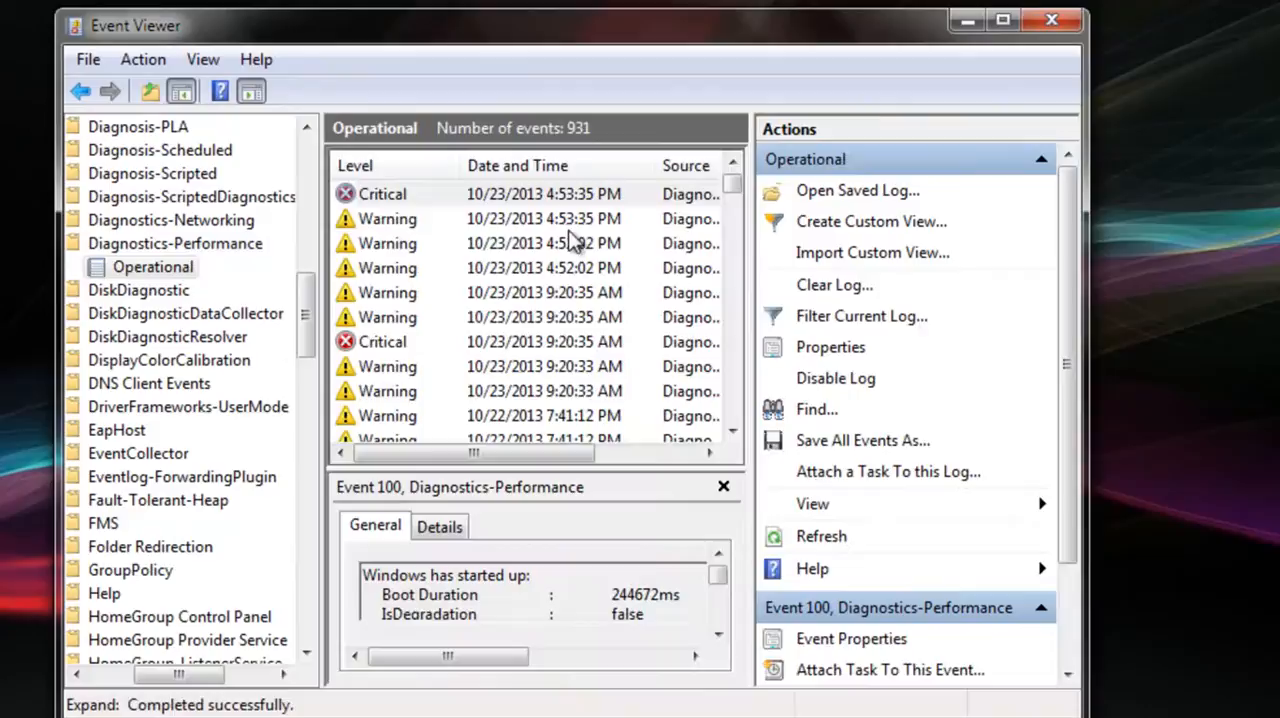
pyautogui.moveTo(860, 316)
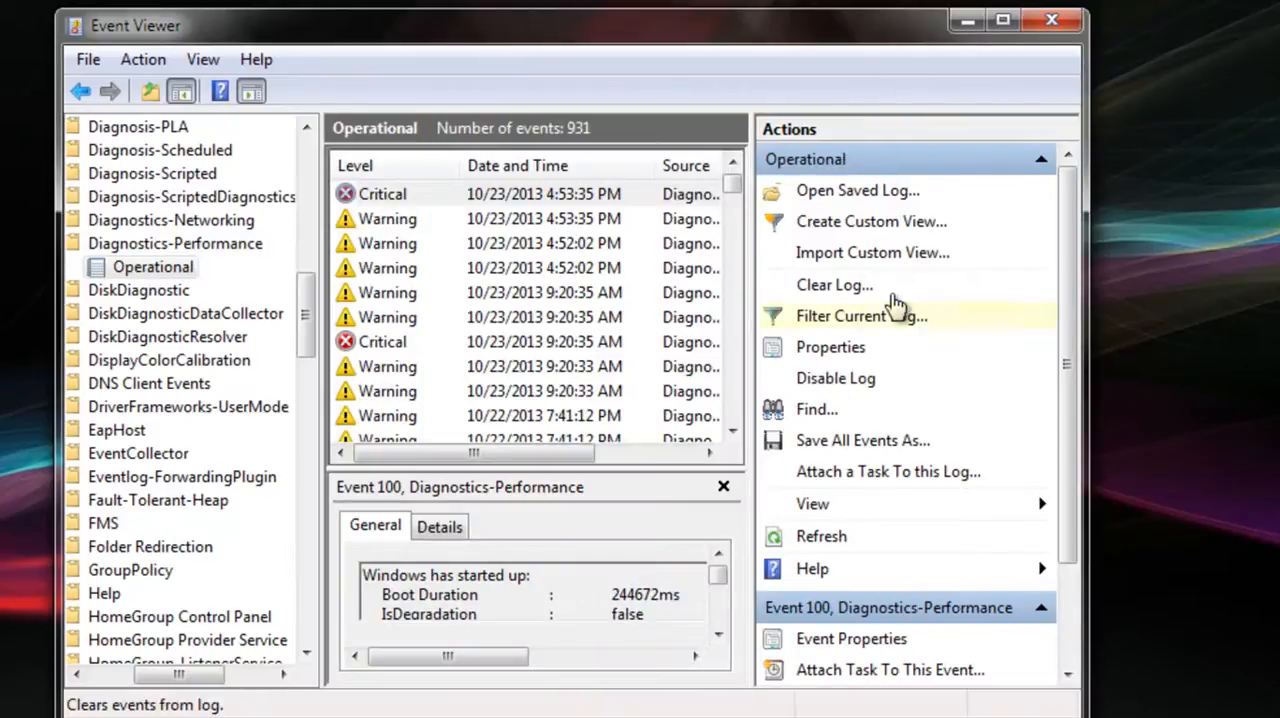
pyautogui.moveTo(890, 330)
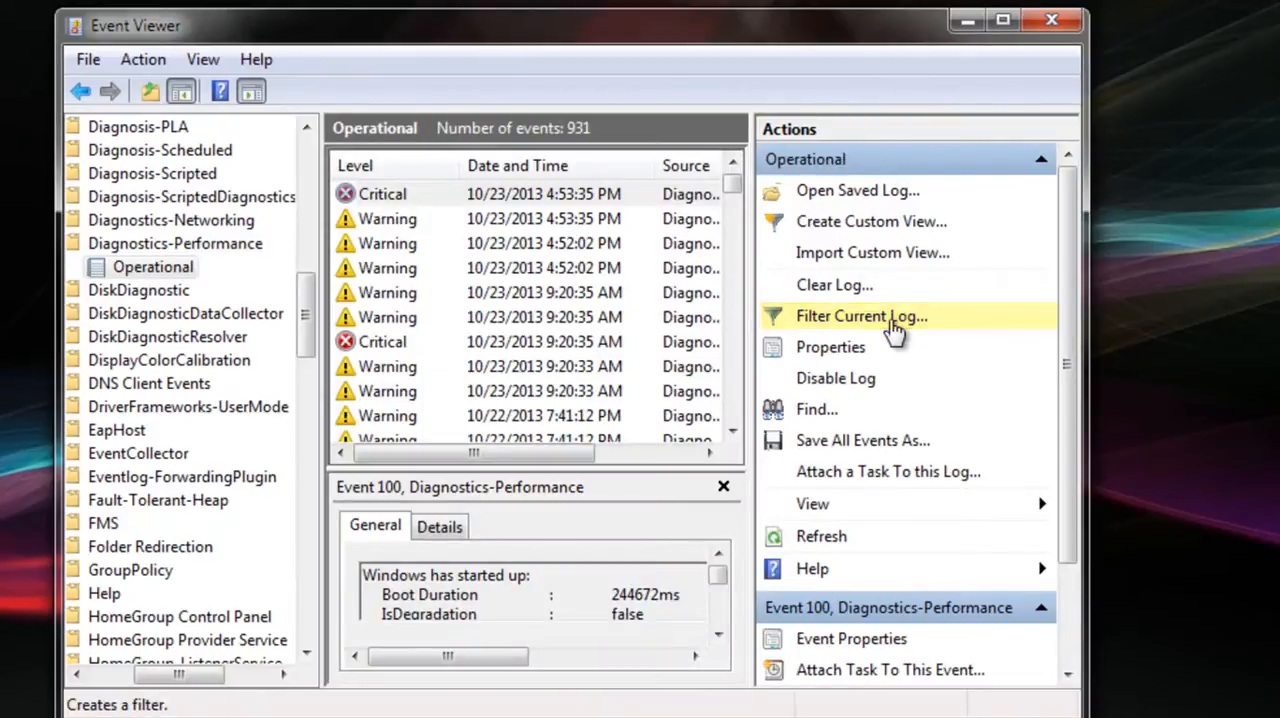
pyautogui.click(860, 316)
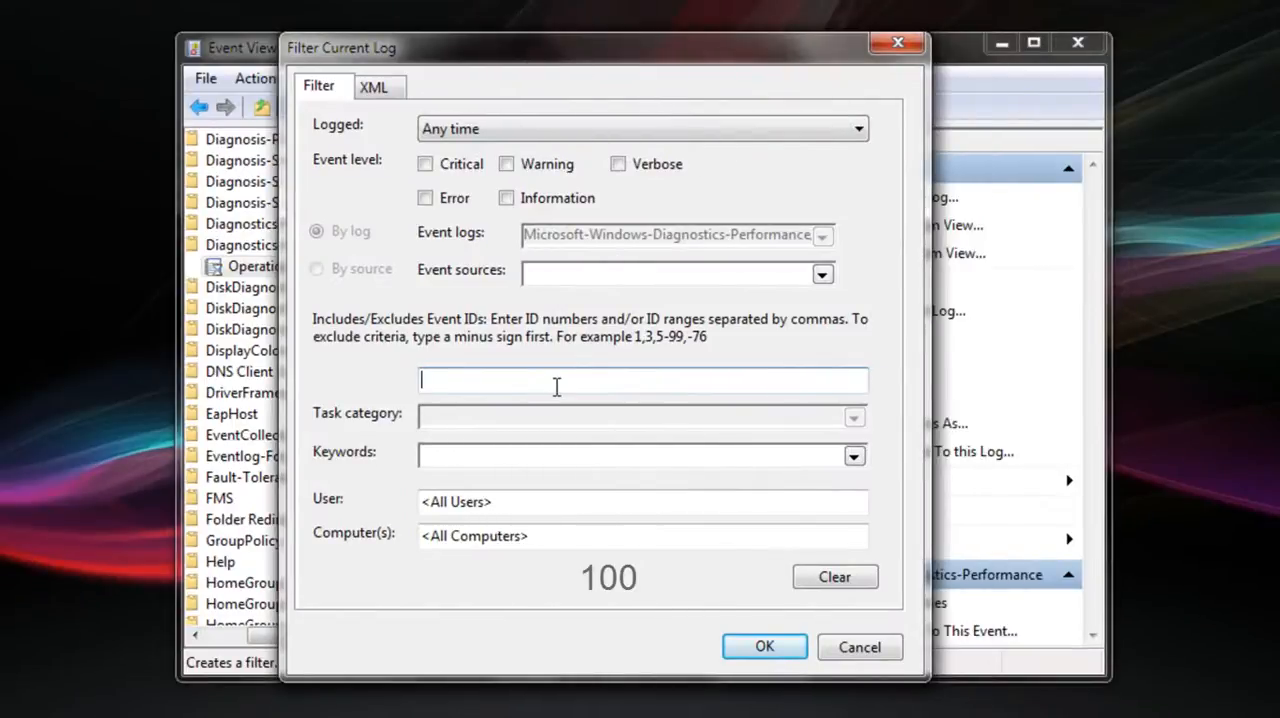
pyautogui.write('100')
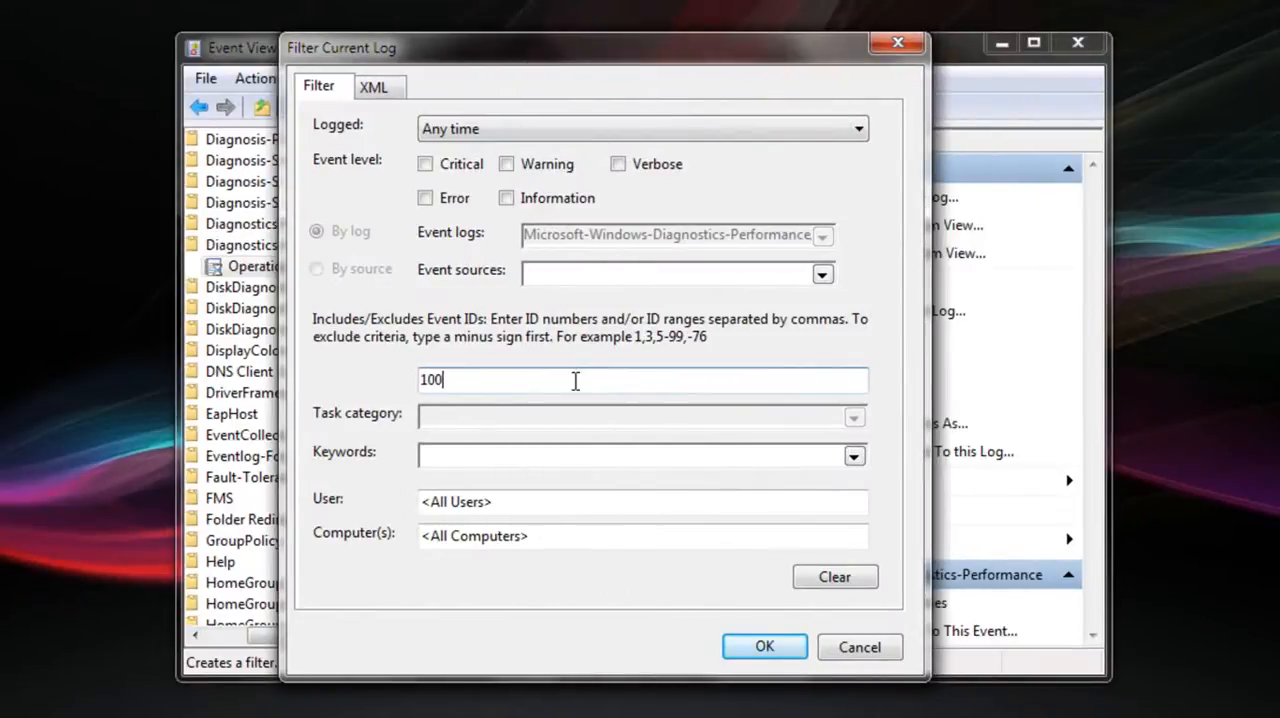
pyautogui.click(764, 646)
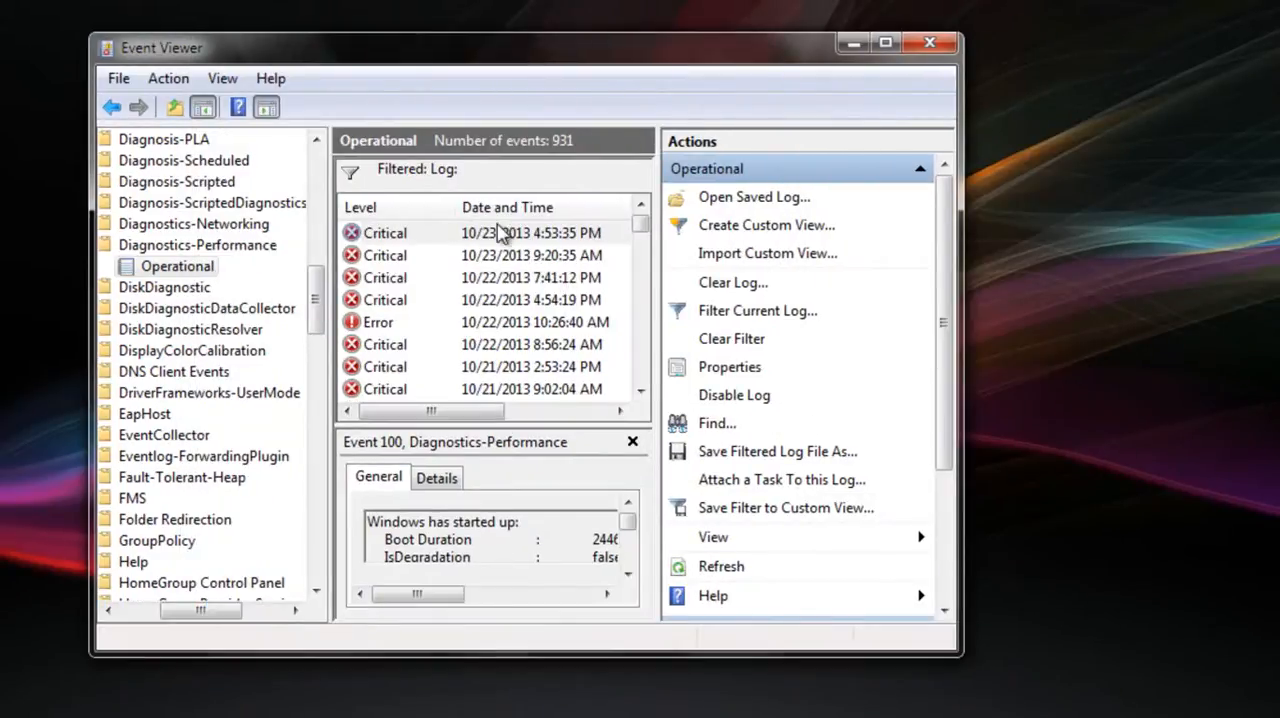
pyautogui.moveTo(520, 268)
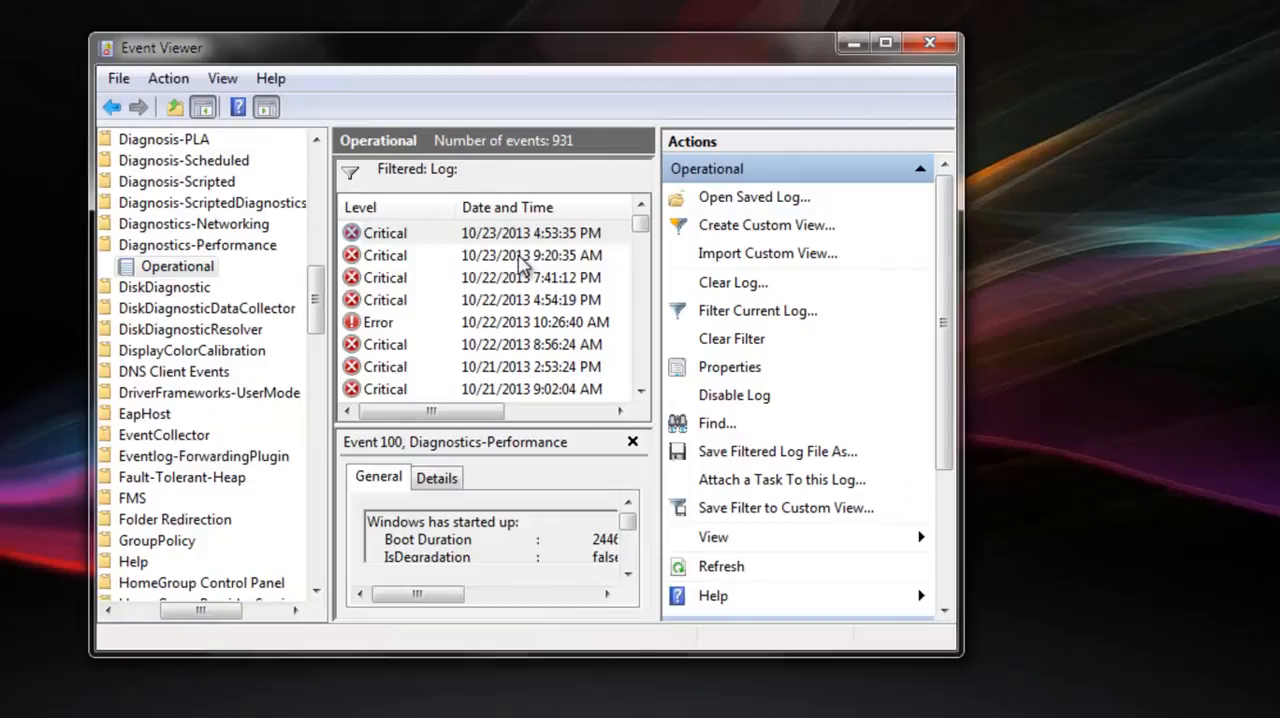
pyautogui.moveTo(568, 272)
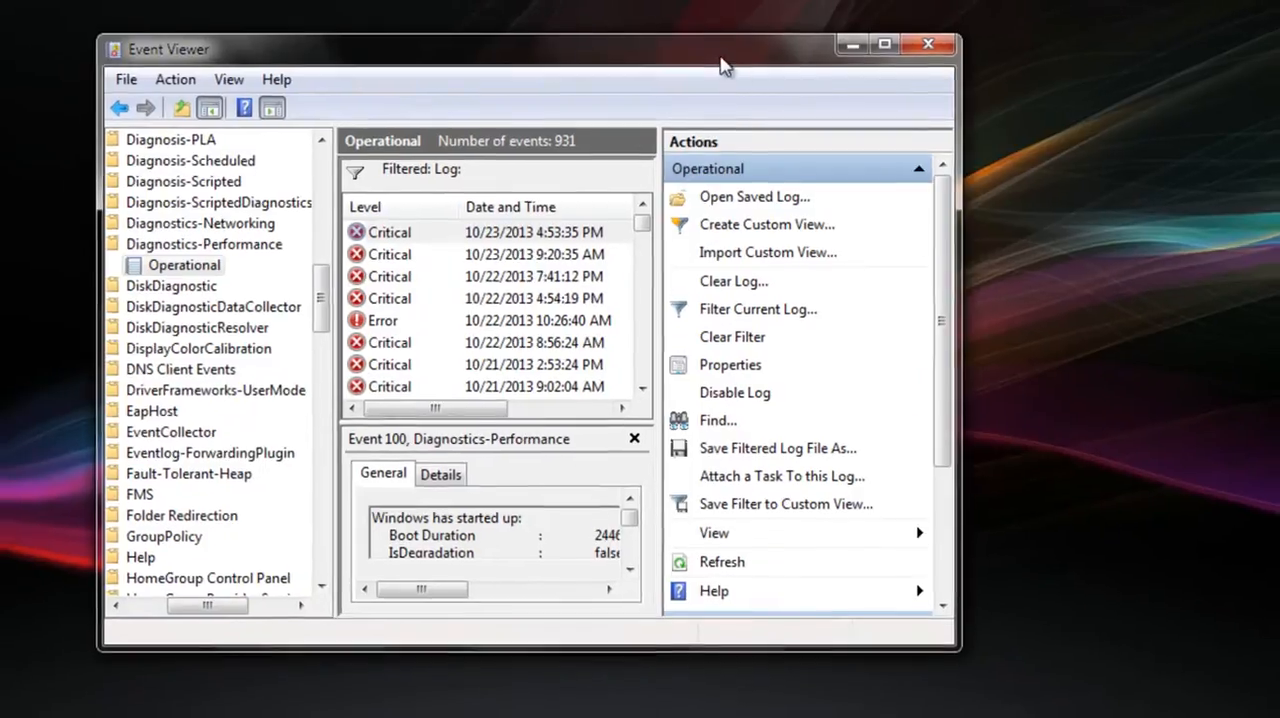
# Maximise Event Viewer and select the 244672 ms Boot Duration of the newest Event 100.
pyautogui.click(884, 44)
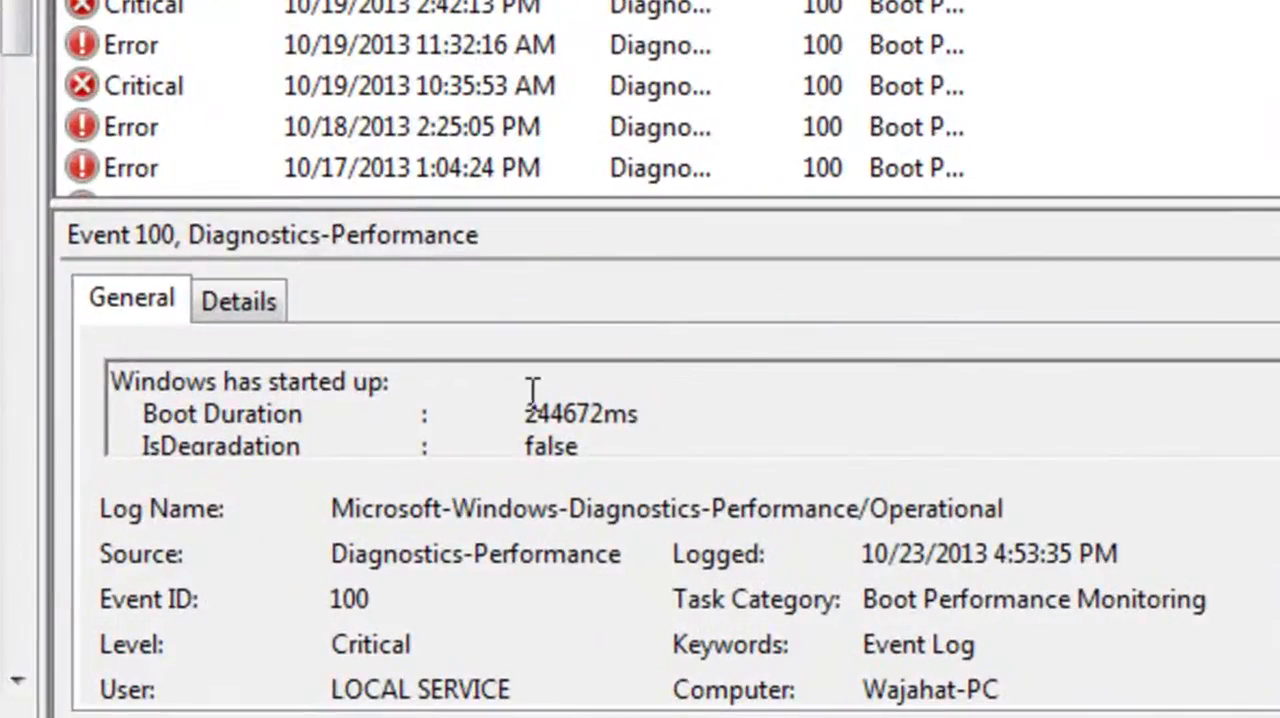
pyautogui.doubleClick(558, 412)
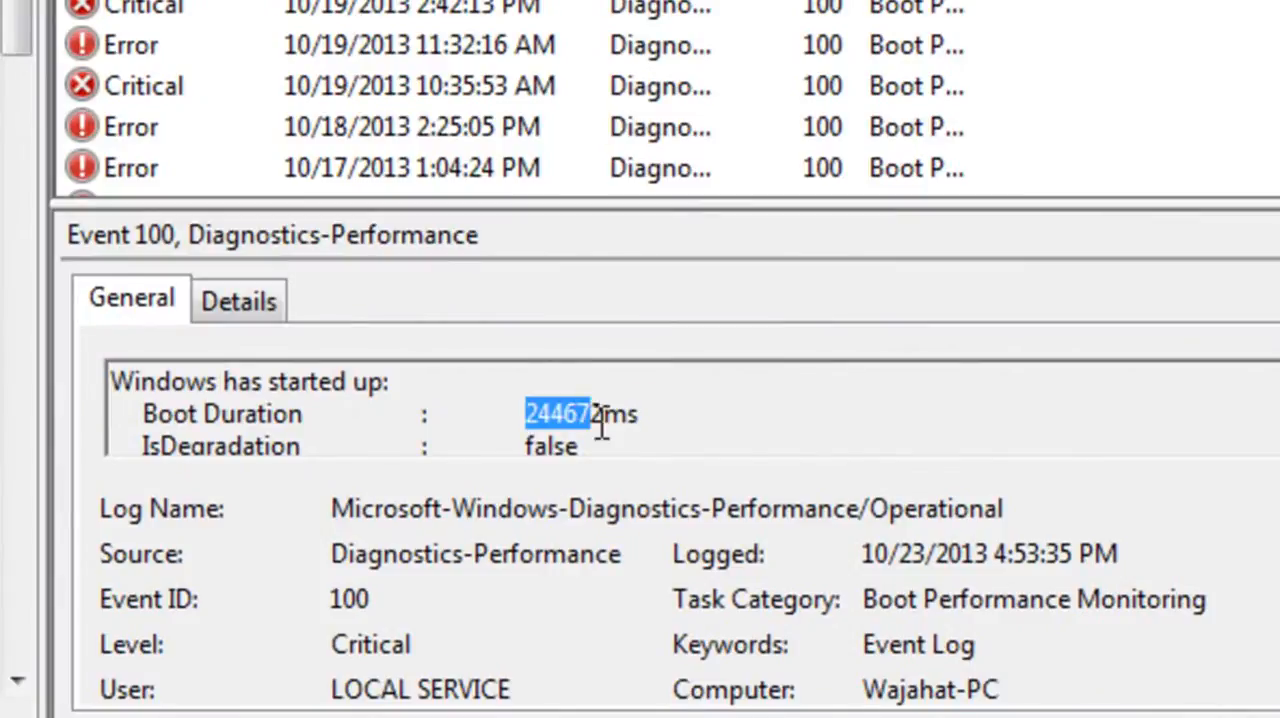
pyautogui.click(40, 716)
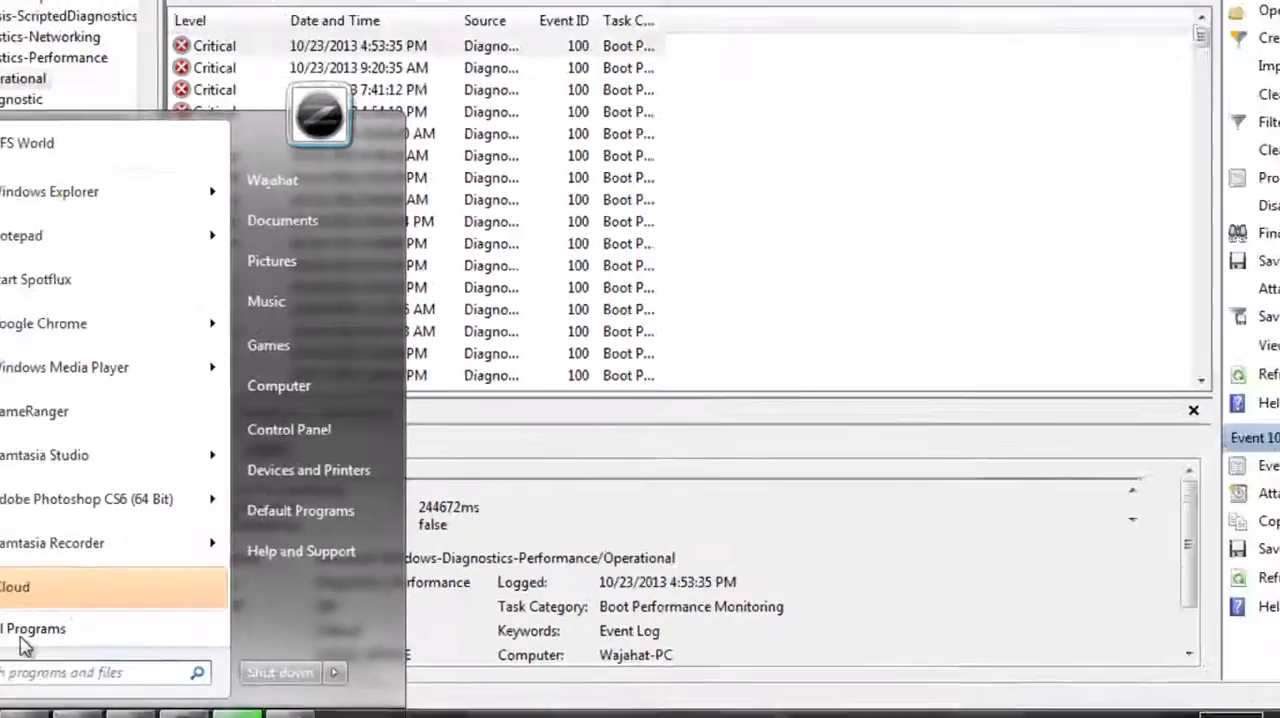
# Launch Calculator, divide 244672 by 1000 to get 244.672 seconds, then close it.
pyautogui.write('cel')
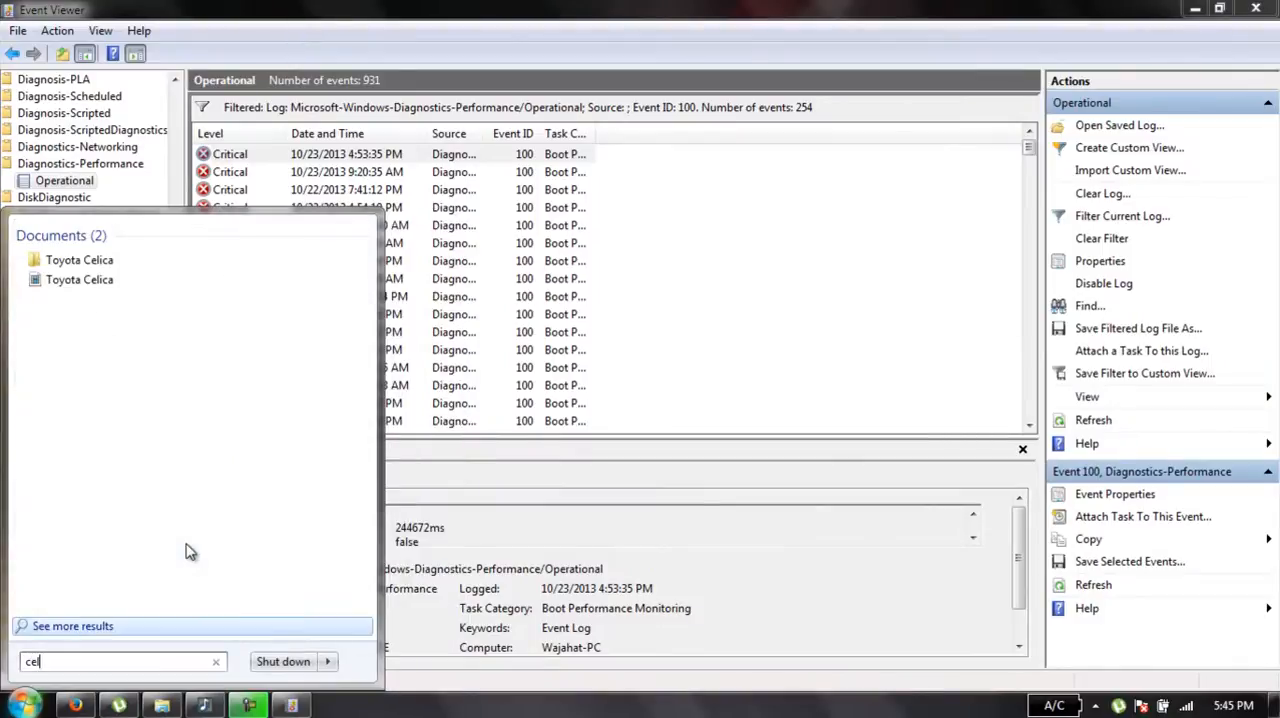
pyautogui.write('cal')
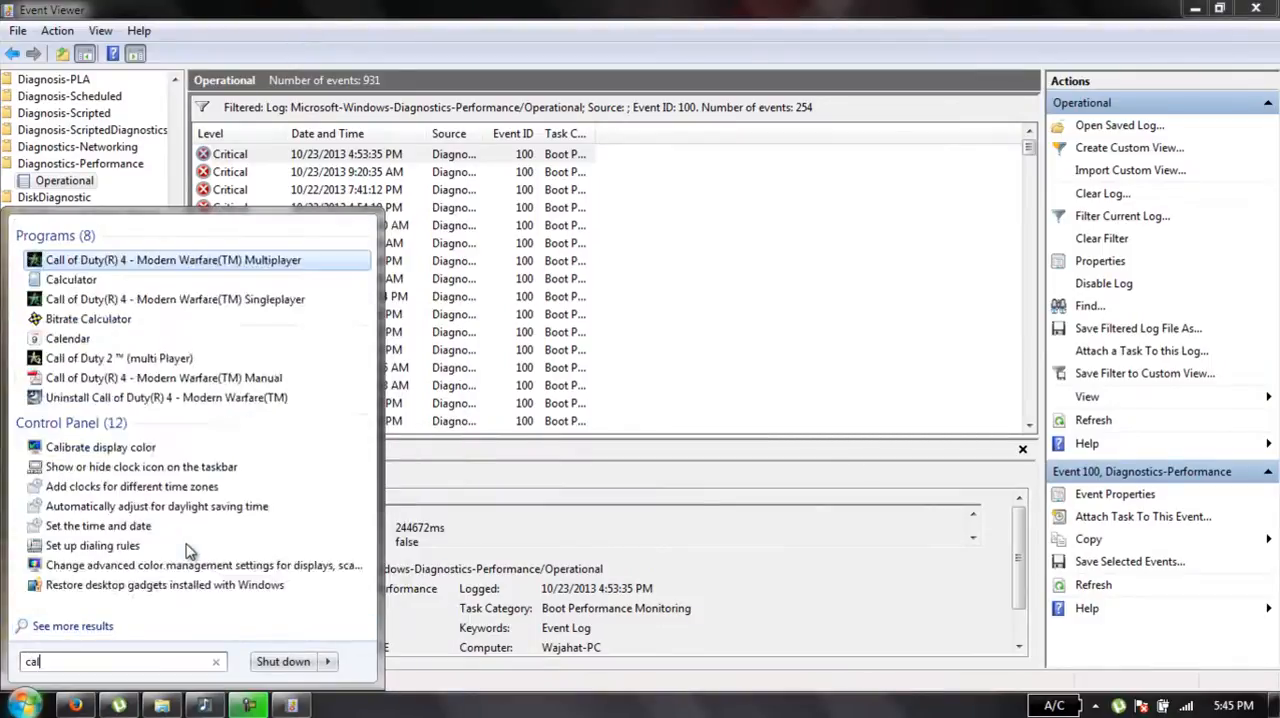
pyautogui.click(72, 280)
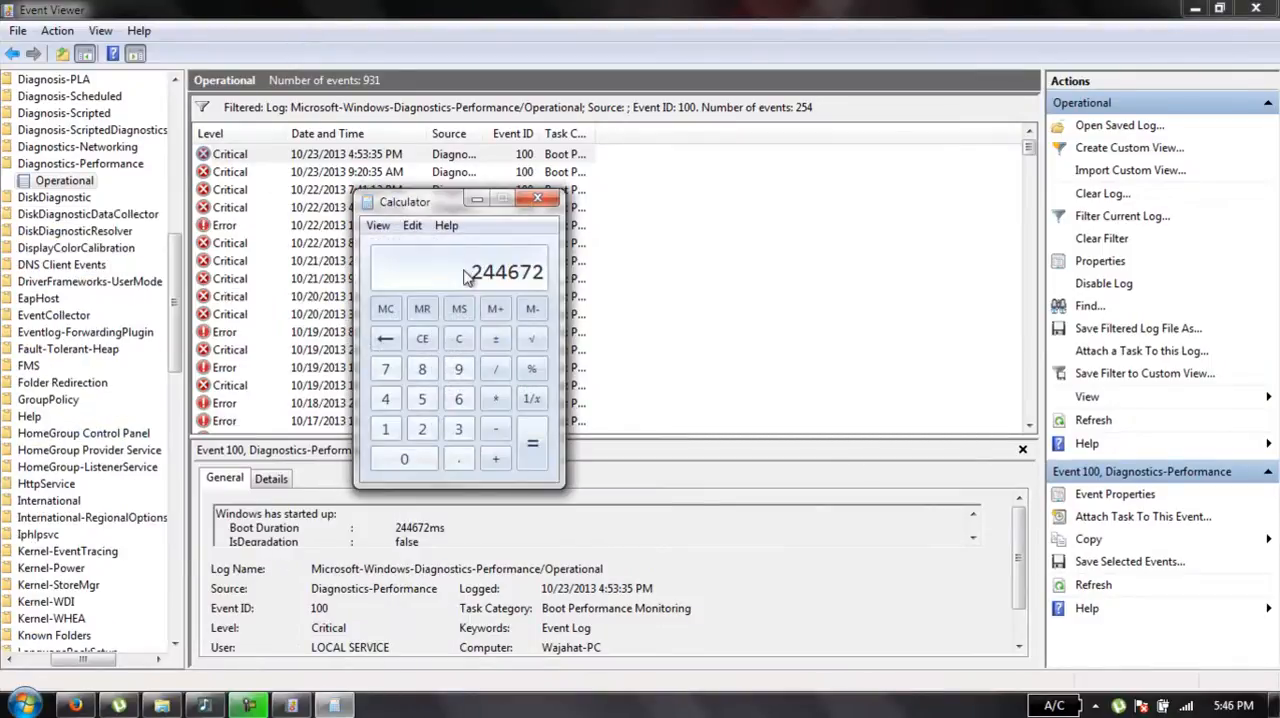
pyautogui.click(384, 428)
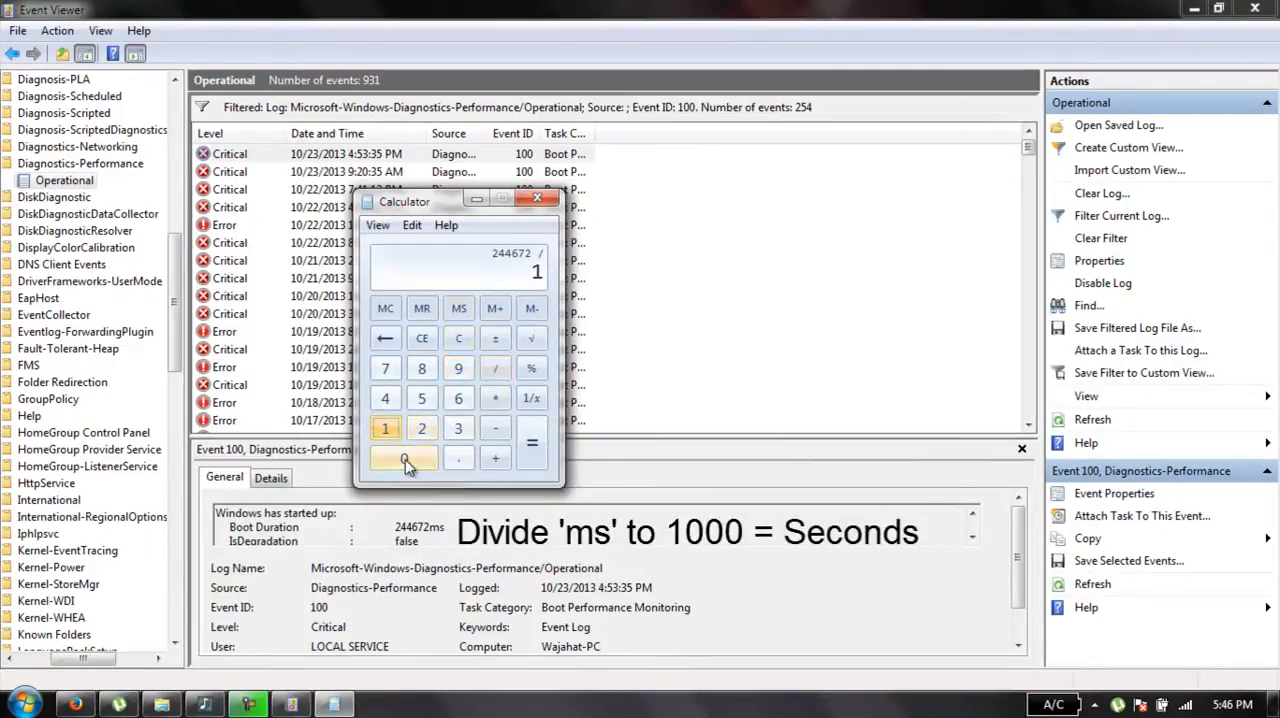
pyautogui.click(532, 442)
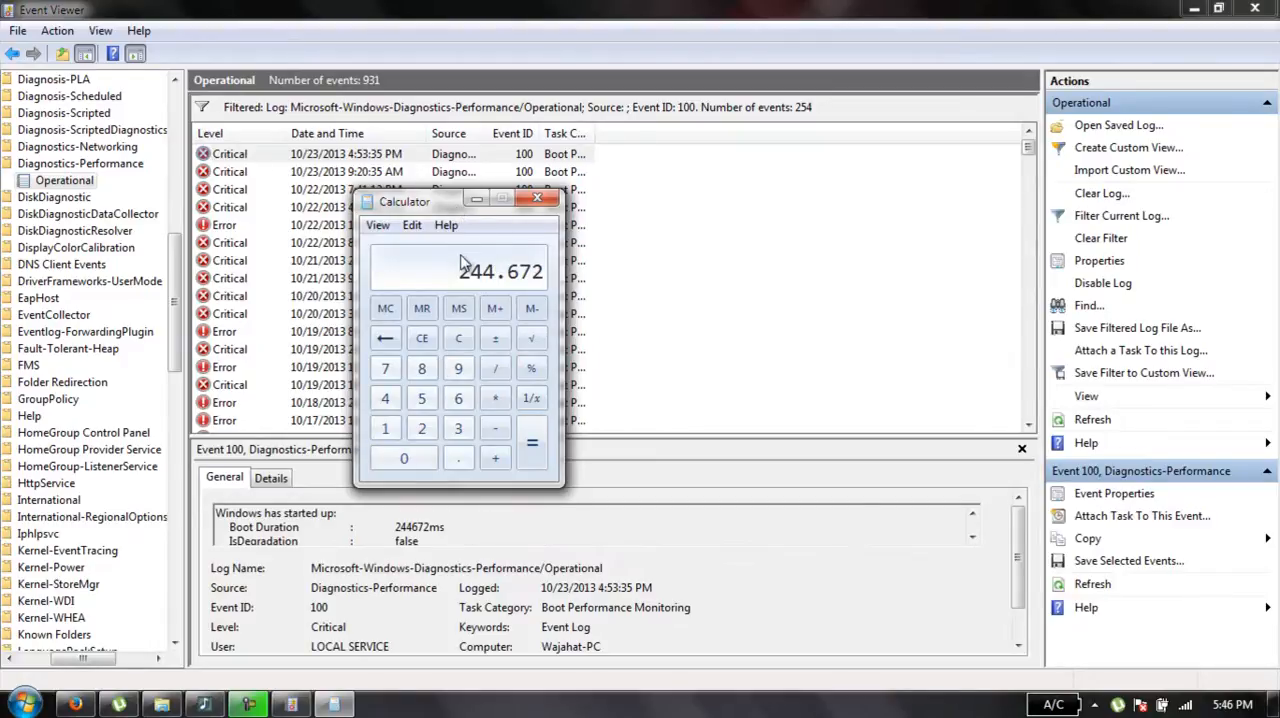
pyautogui.click(536, 198)
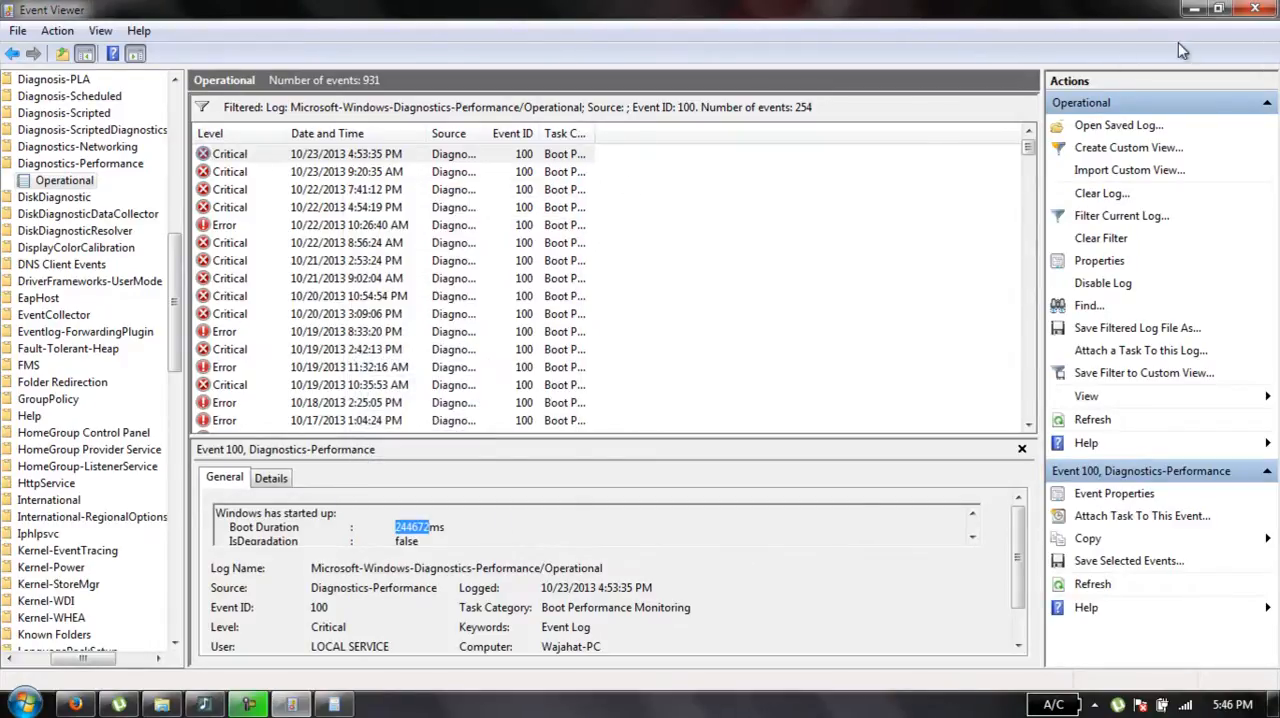
# Close Event Viewer to return to the empty desktop.
pyautogui.click(1256, 8)
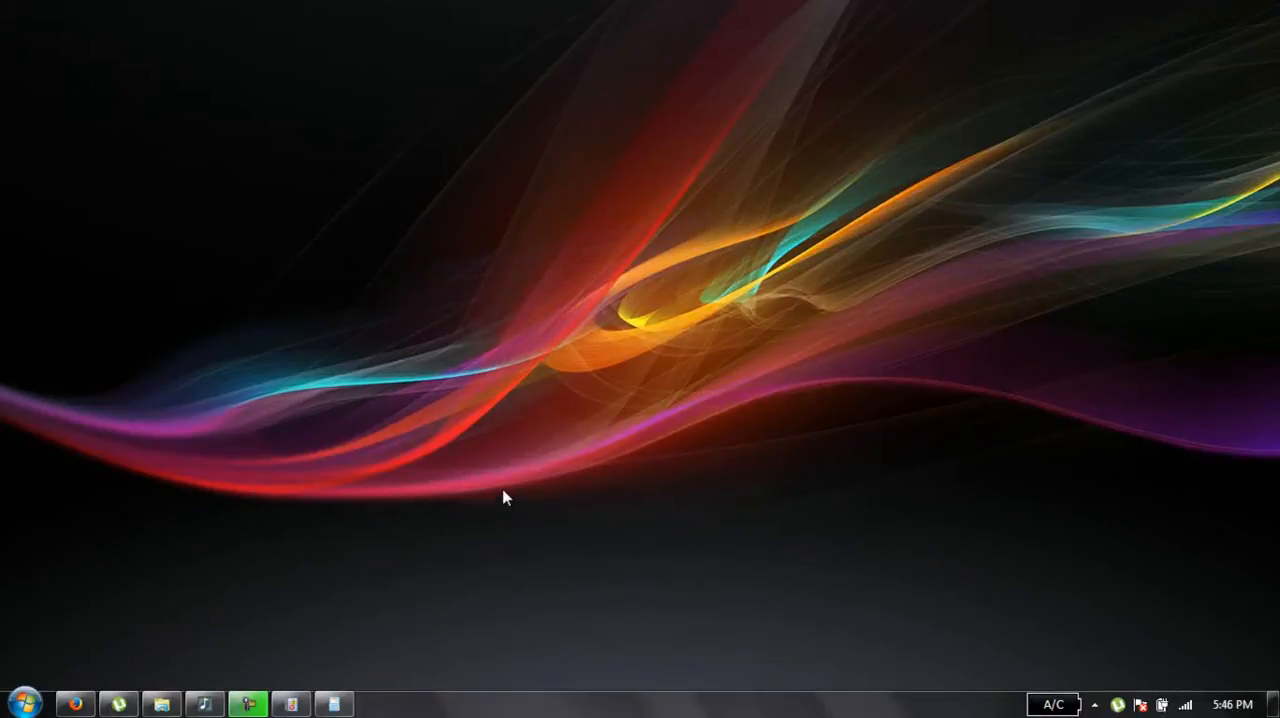
pyautogui.moveTo(600, 494)
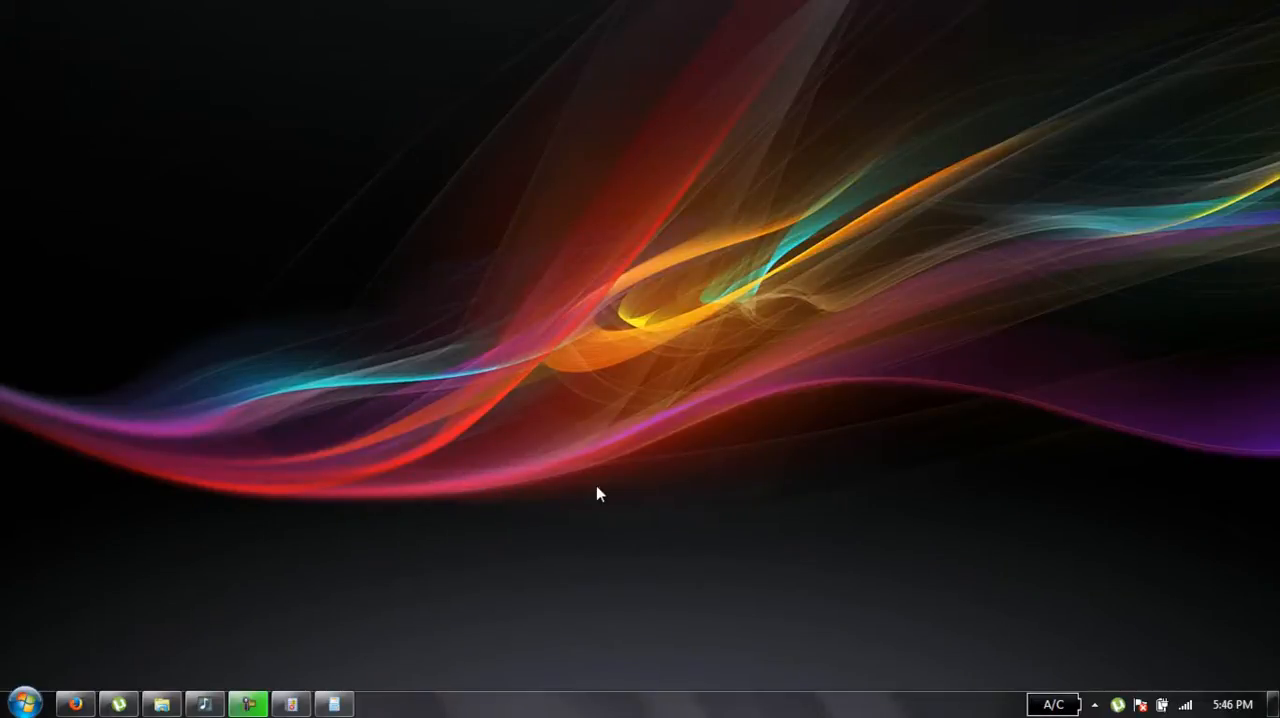